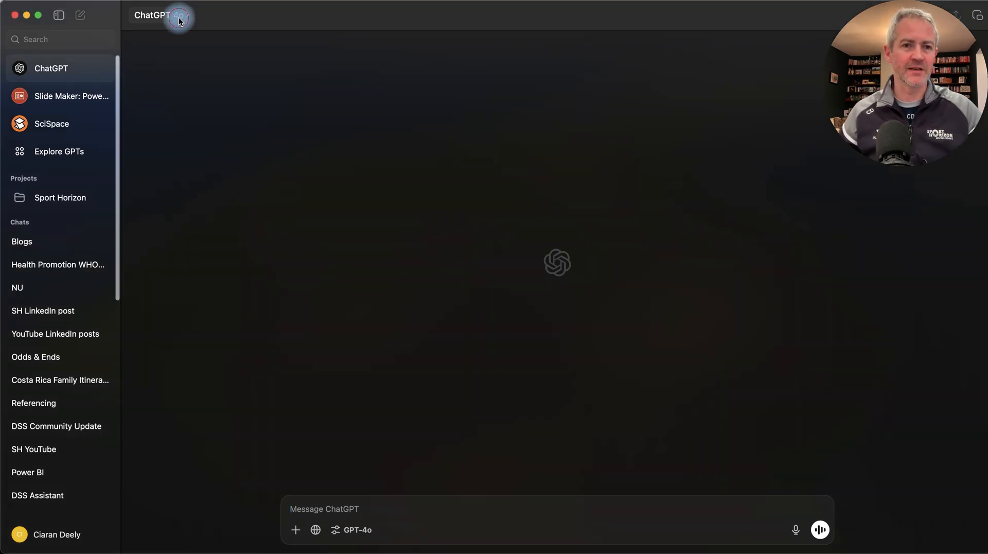
# Select 'GPT-4o with scheduled tasks' from the model picker after briefly viewing the settings window
pyautogui.click(161, 15)
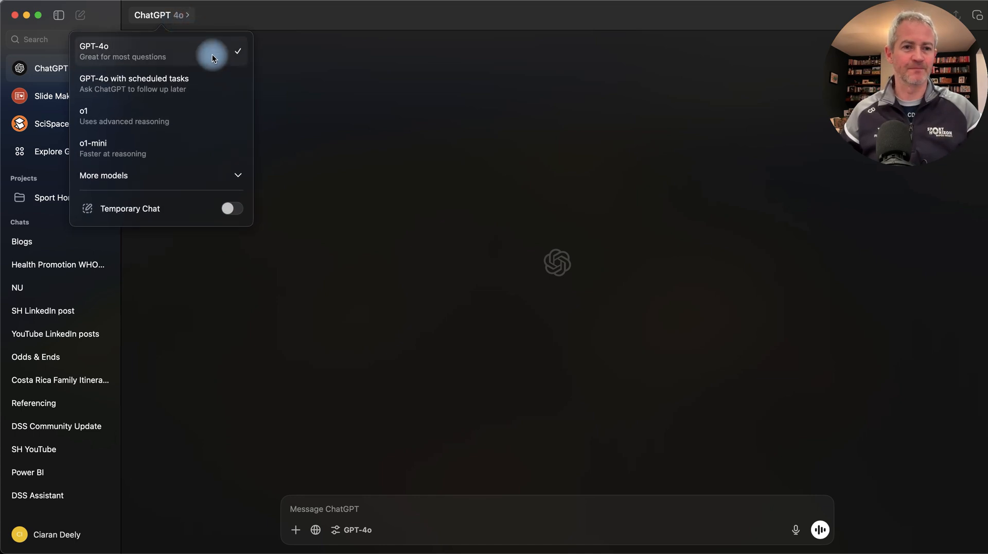
pyautogui.moveTo(134, 83)
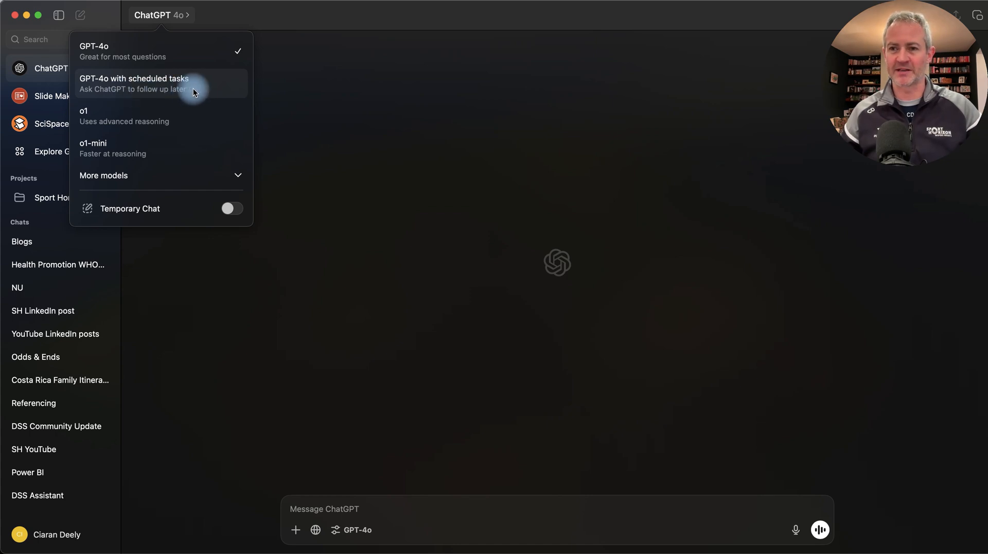
pyautogui.moveTo(289, 91)
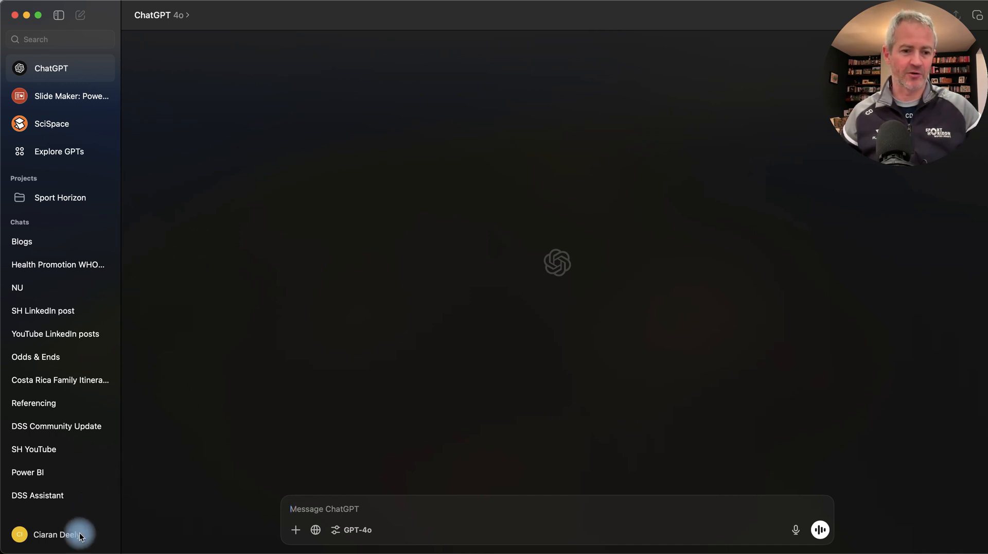
pyautogui.click(56, 534)
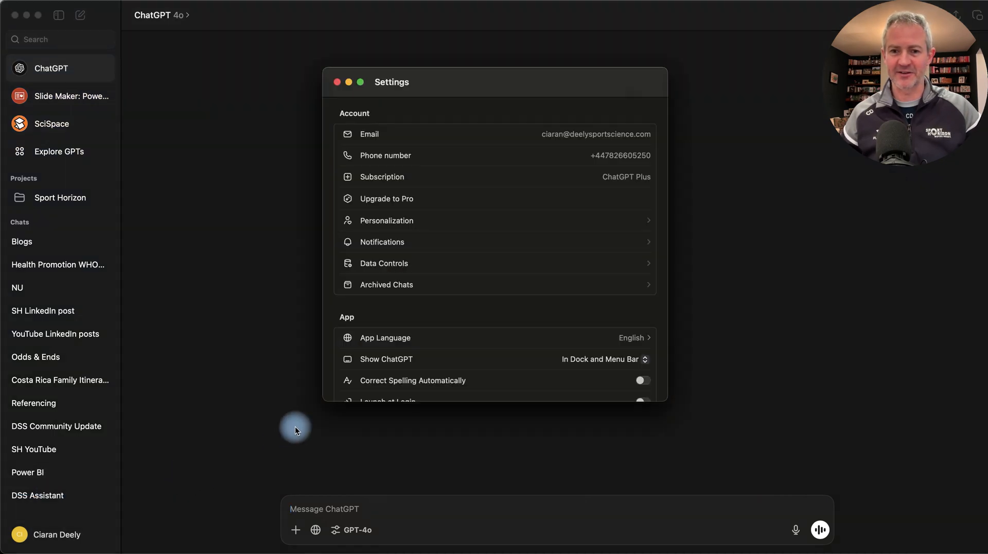
pyautogui.moveTo(464, 336)
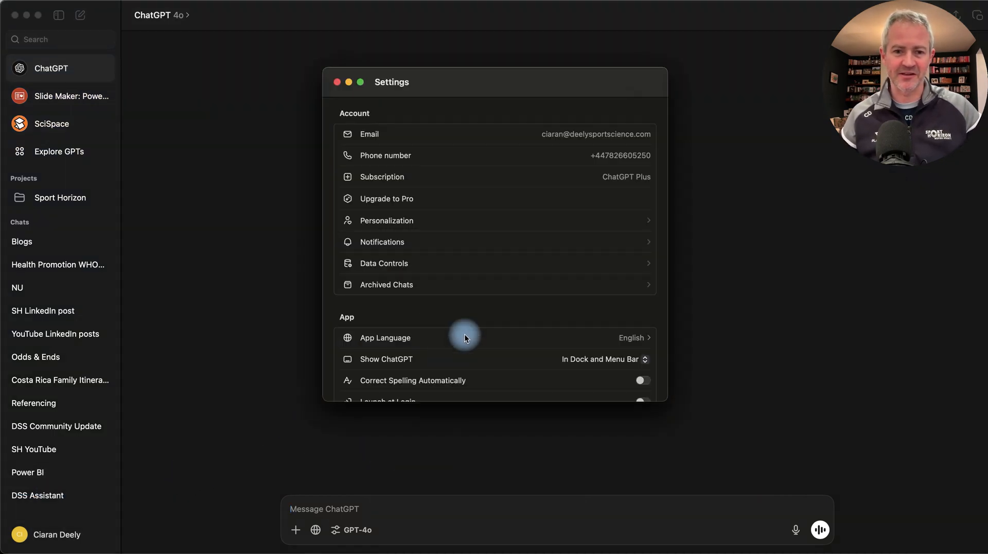
pyautogui.scroll(-3)
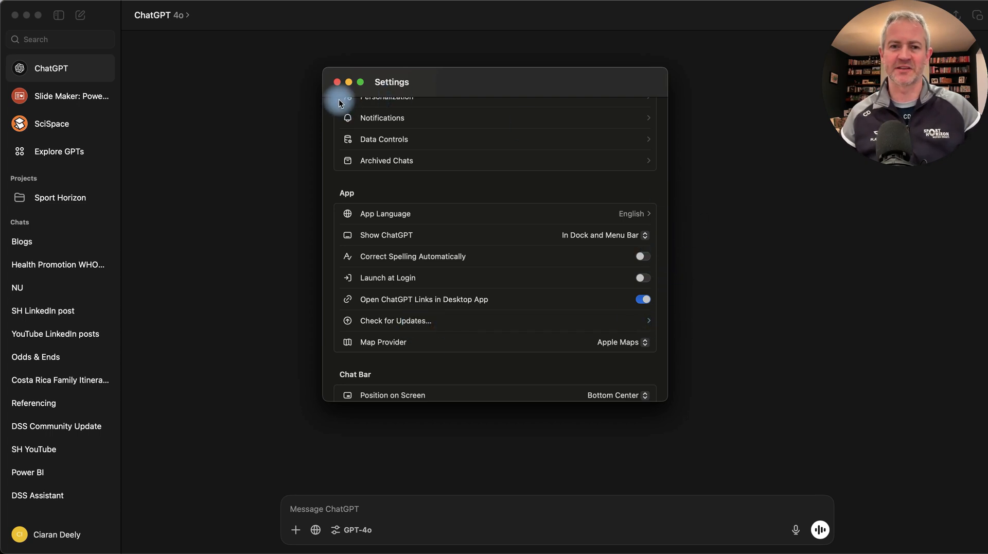
pyautogui.click(337, 83)
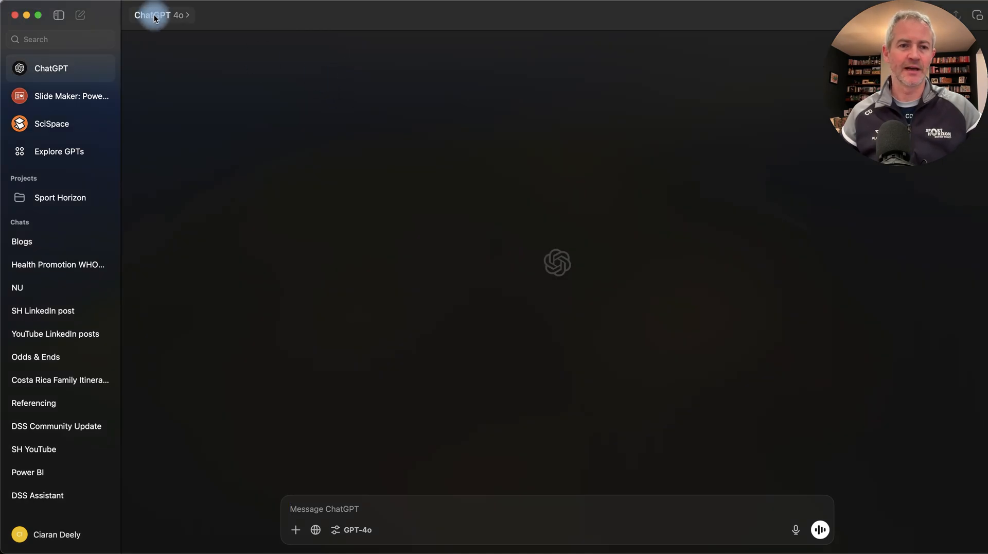
pyautogui.click(161, 15)
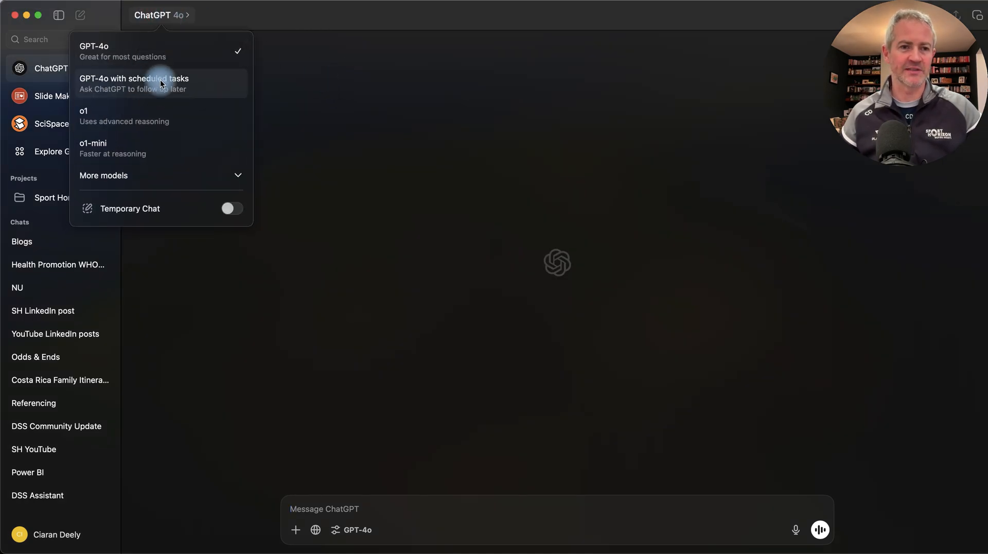
pyautogui.click(134, 84)
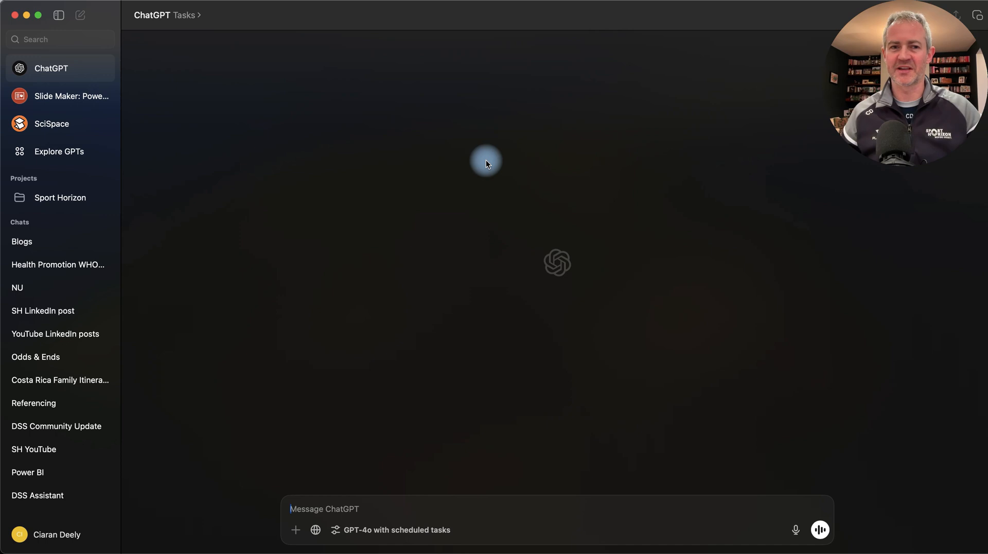
pyautogui.moveTo(495, 461)
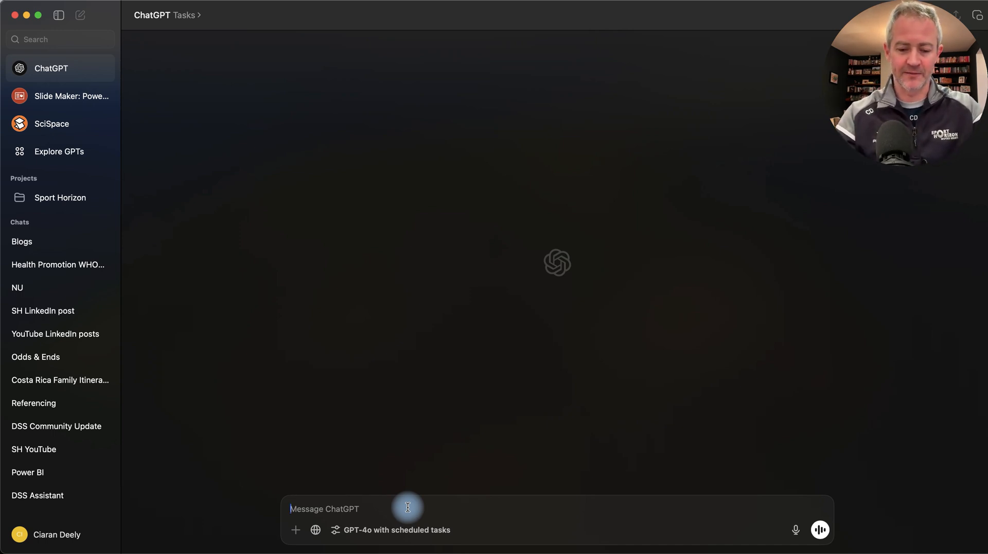
# Send a request for new load monitoring in football articles weekly on Tuesday at 9am
pyautogui.write('send me any new')
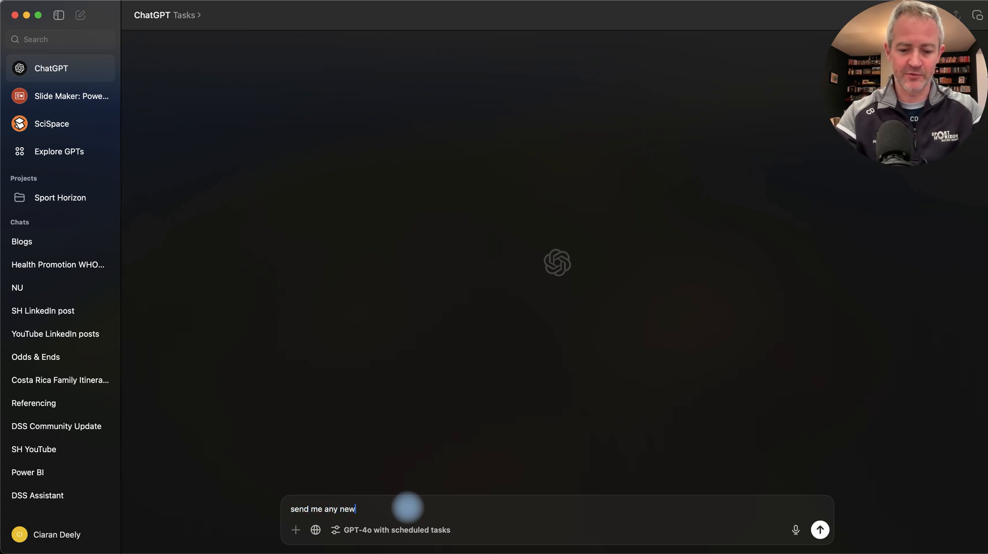
pyautogui.write('articles')
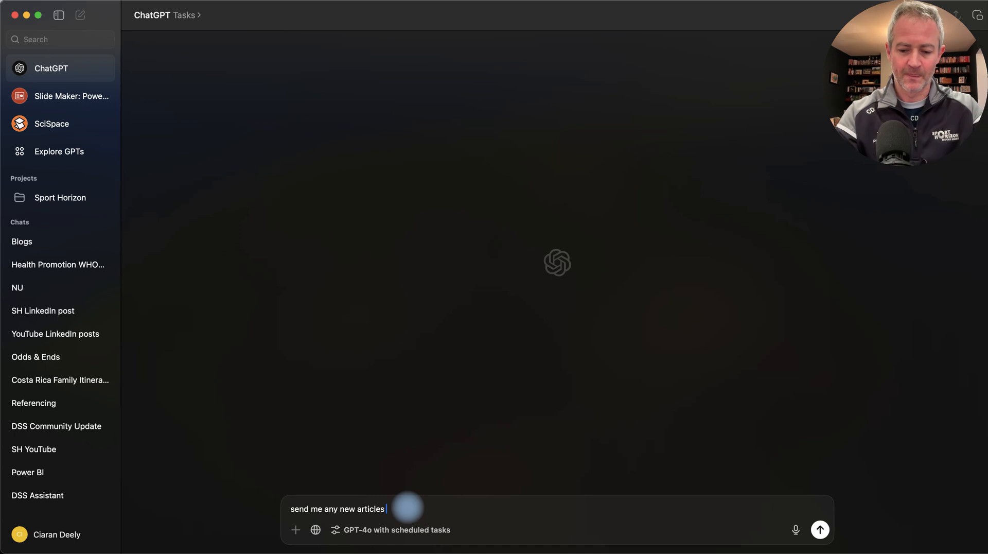
pyautogui.write('on load monitoring in')
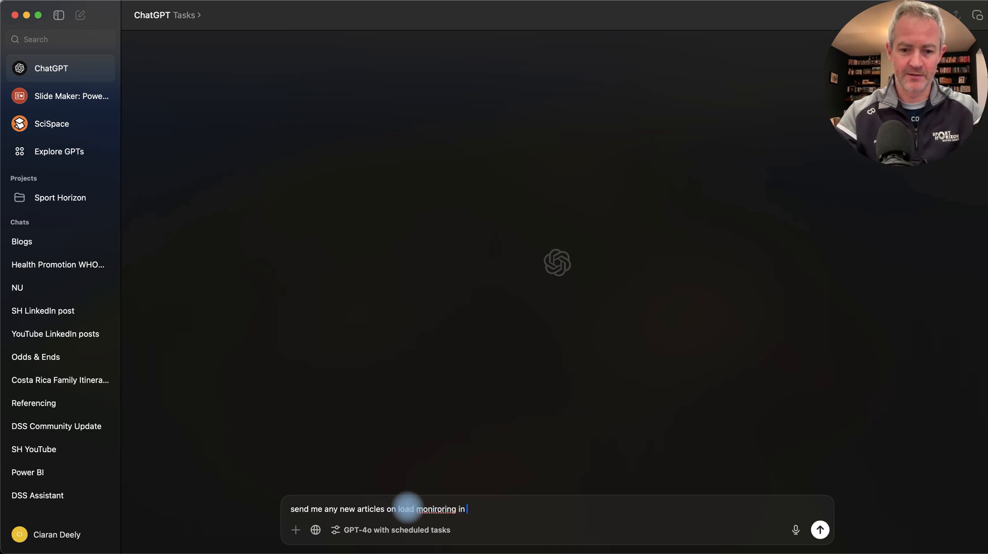
pyautogui.press('Backspace')
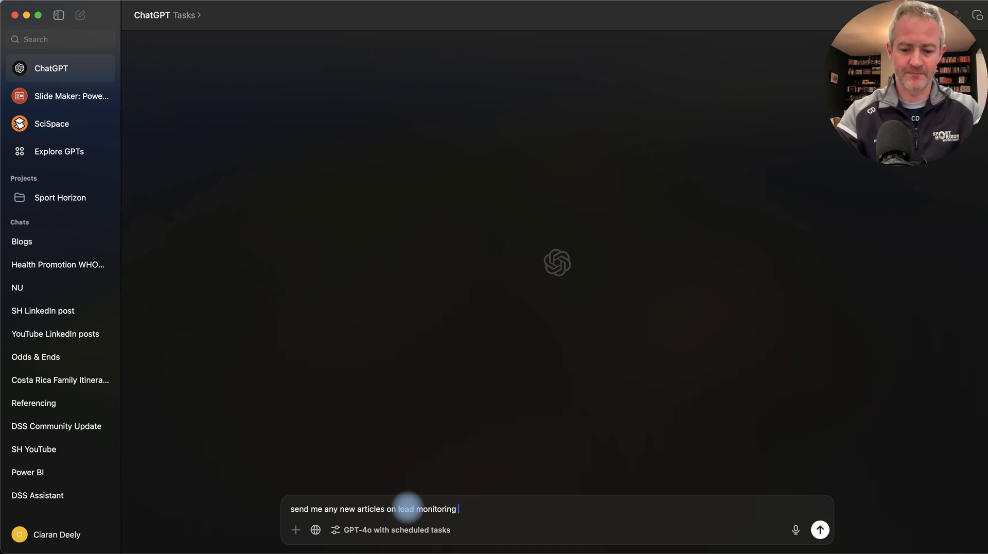
pyautogui.write('in football')
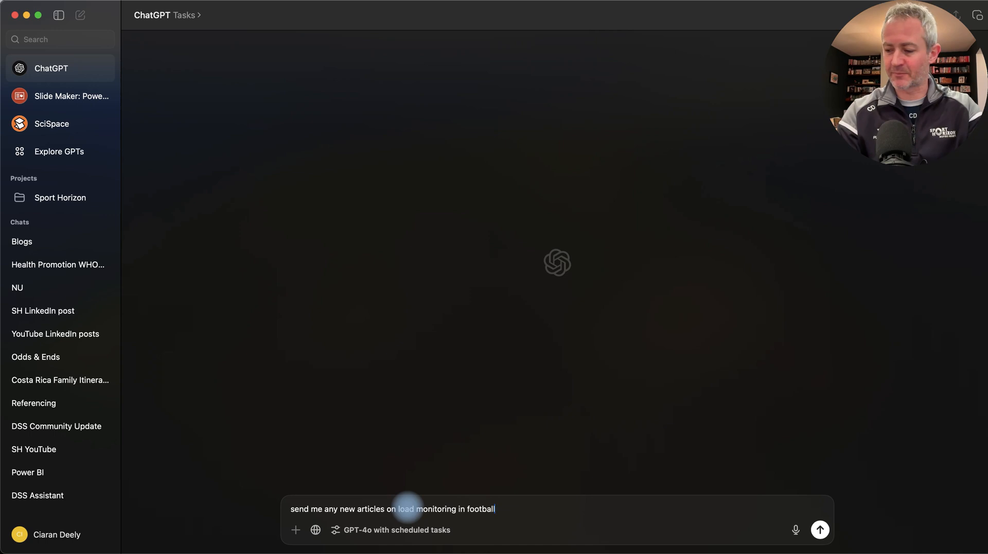
pyautogui.write('weekly on tuesday at 9a')
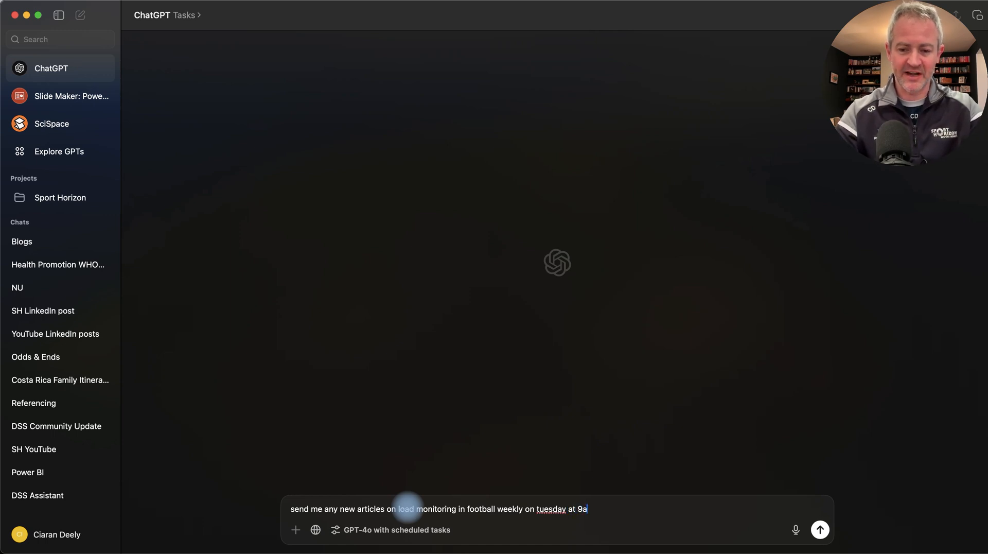
pyautogui.click(819, 529)
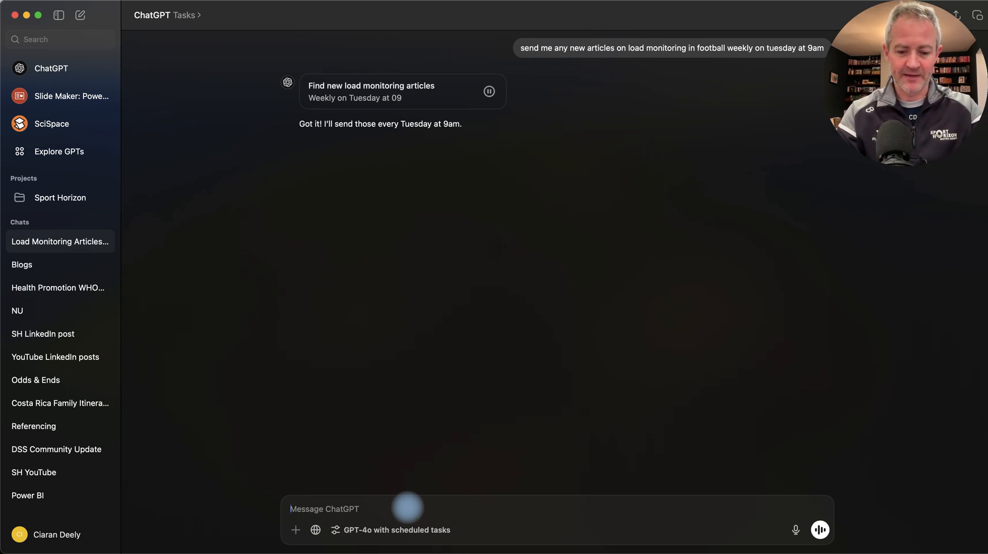
# Ask for daily Tableau video tips and tricks delivered at 3pm
pyautogui.write('send me')
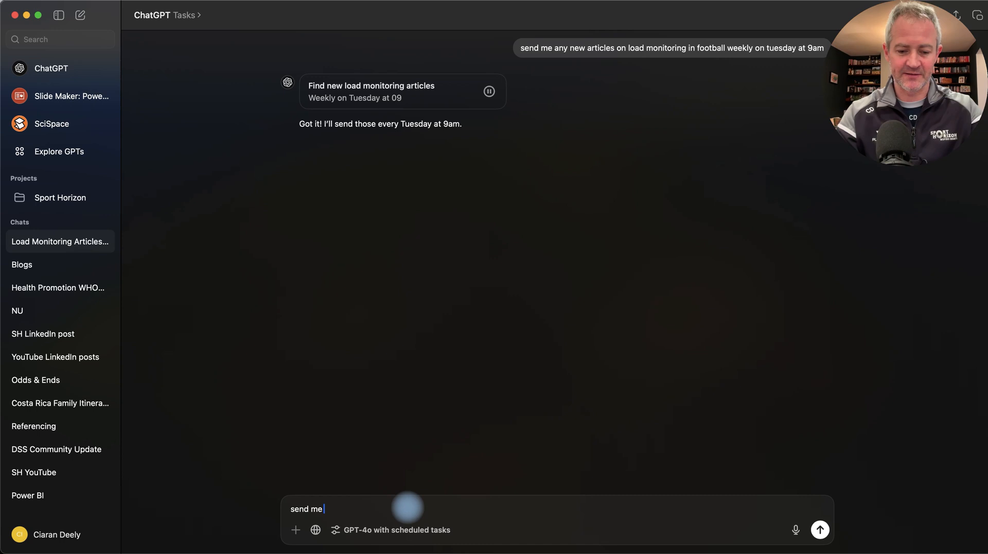
pyautogui.write('daily')
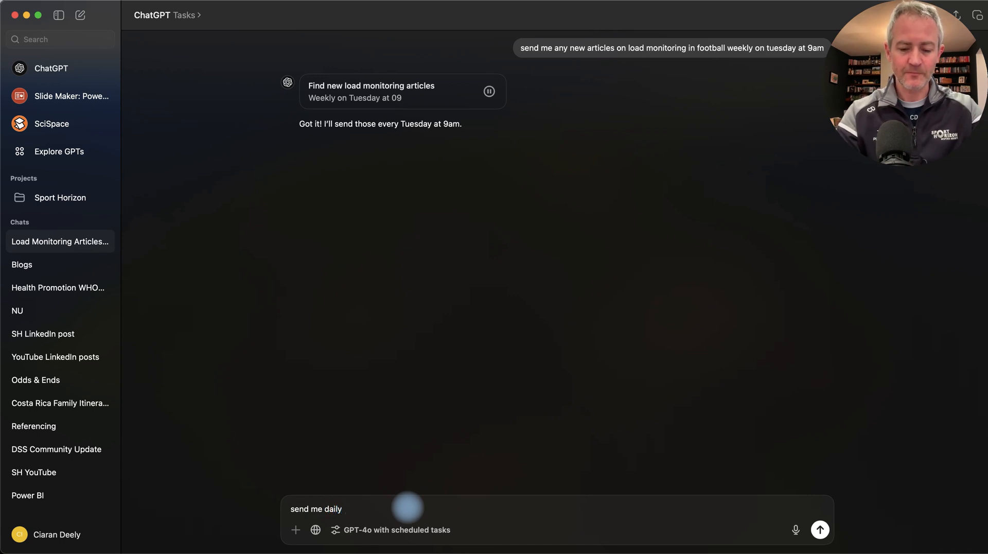
pyautogui.write('tableau videos')
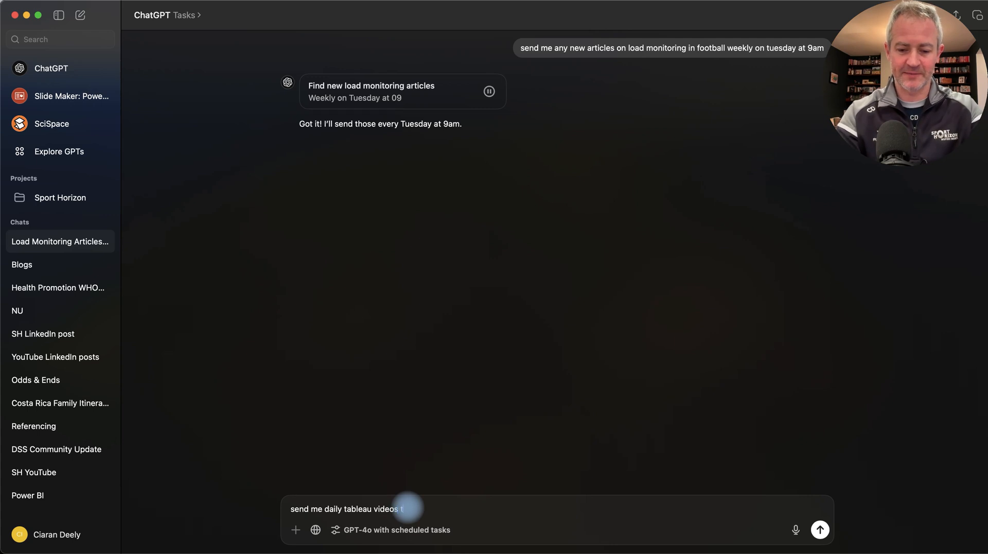
pyautogui.write('tips and tricks....')
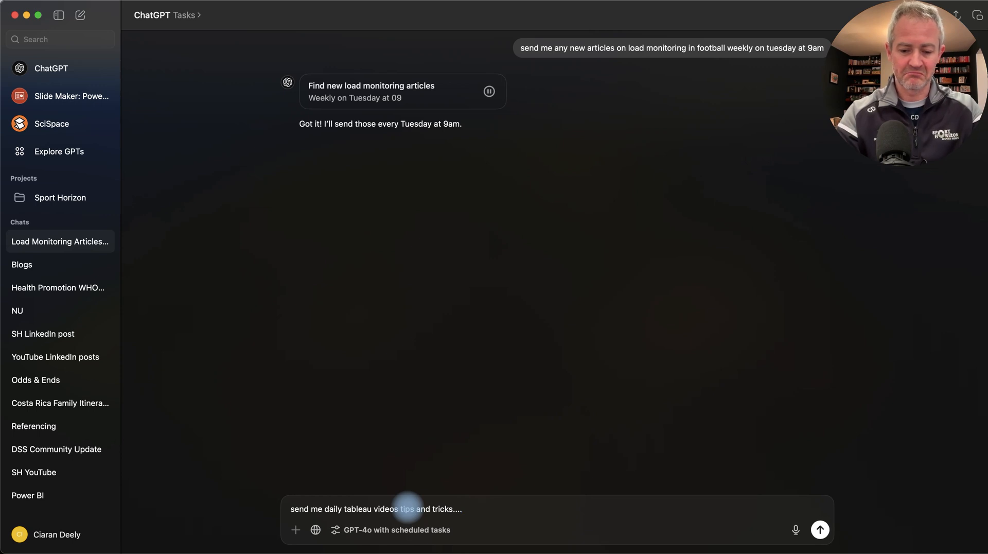
pyautogui.write('at')
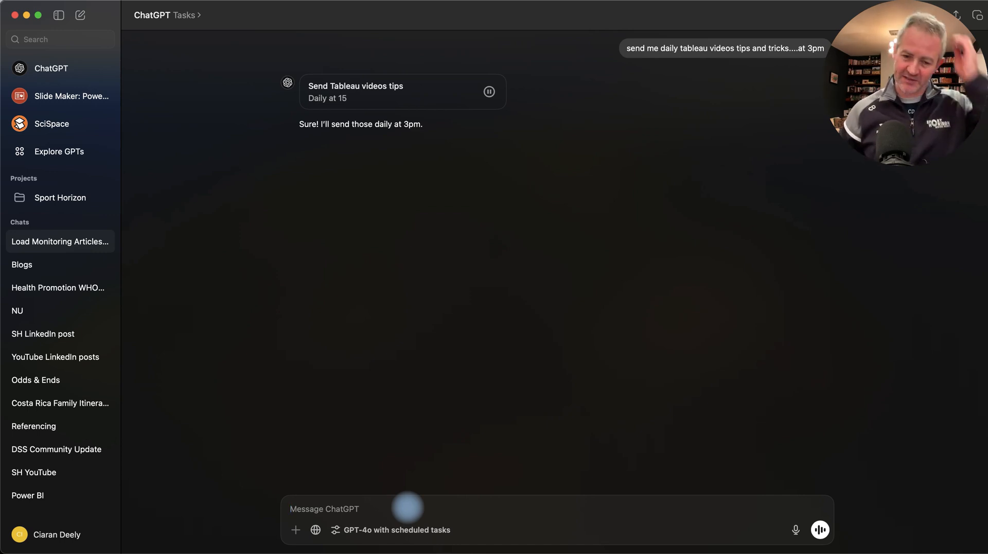
# Ask ChatGPT to check for Power BI updates every week and send them Friday at 4pm
pyautogui.write('c')
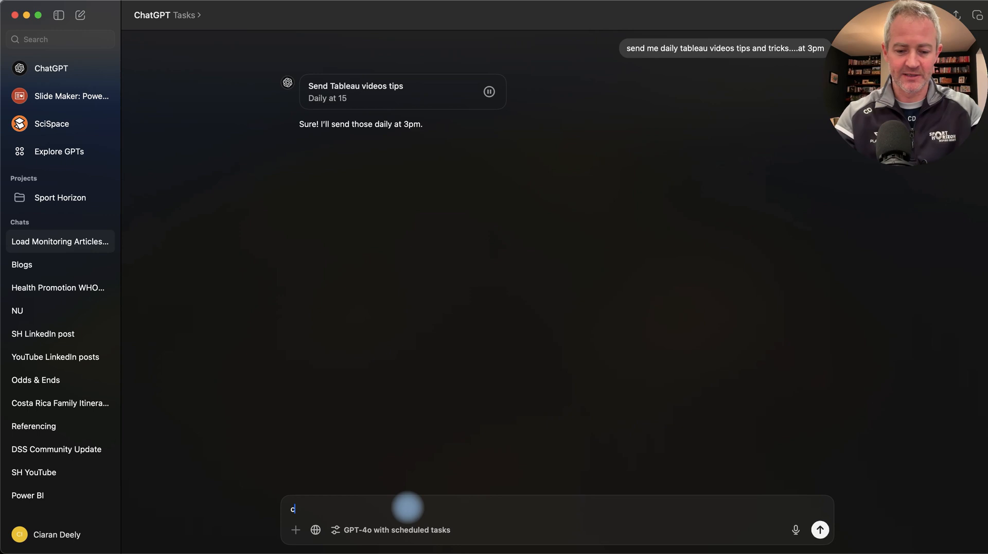
pyautogui.write('heck for')
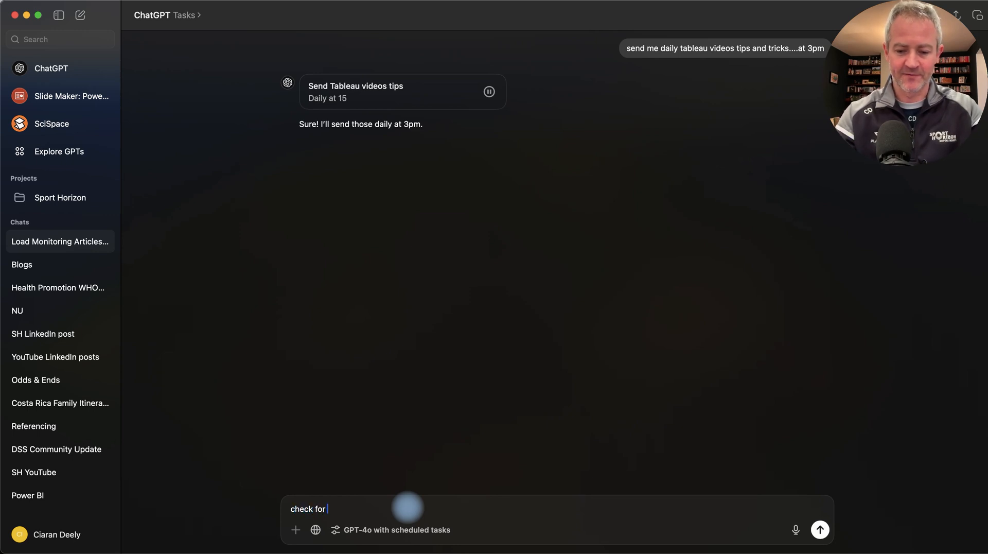
pyautogui.write('power bi')
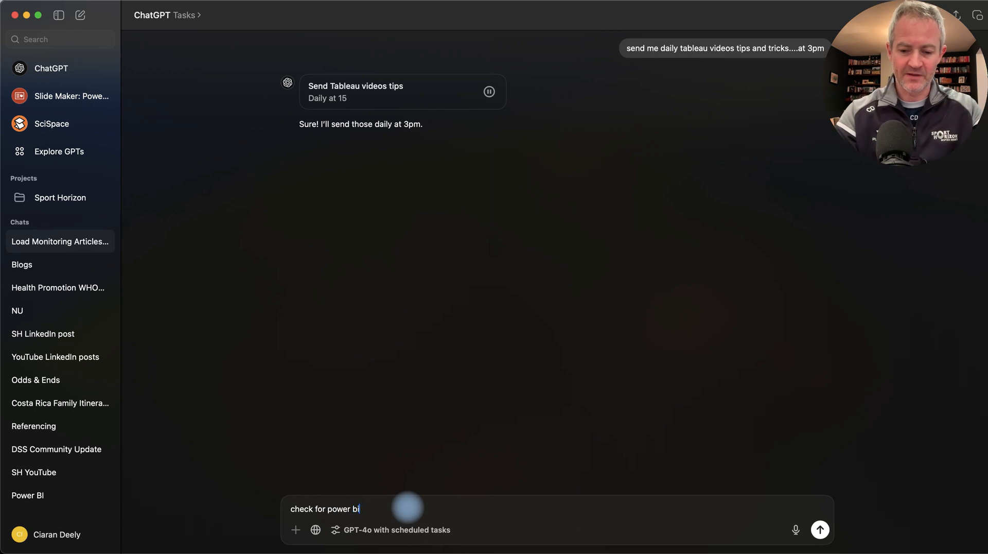
pyautogui.write('updates e')
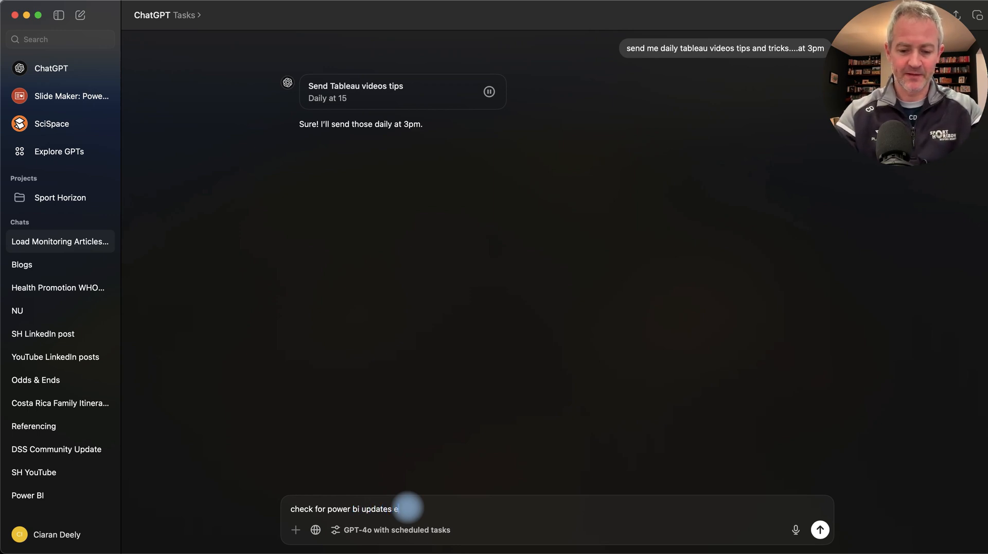
pyautogui.write('very week')
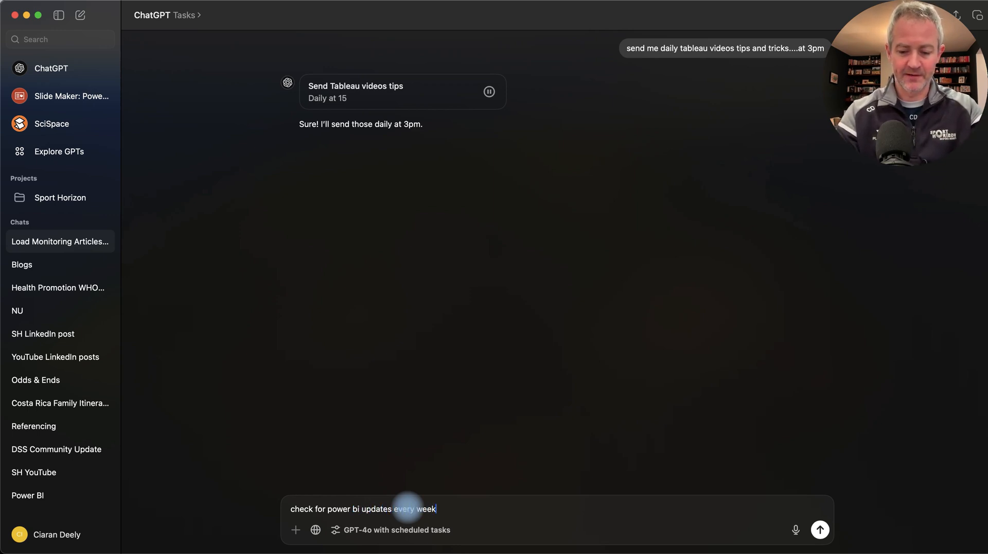
pyautogui.write(', and send to me on friday')
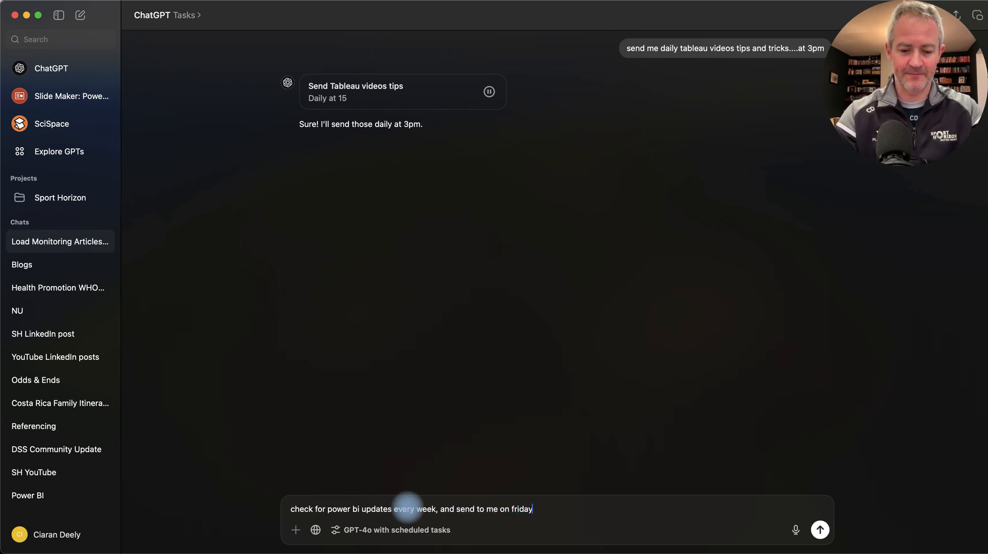
pyautogui.write('afternoon')
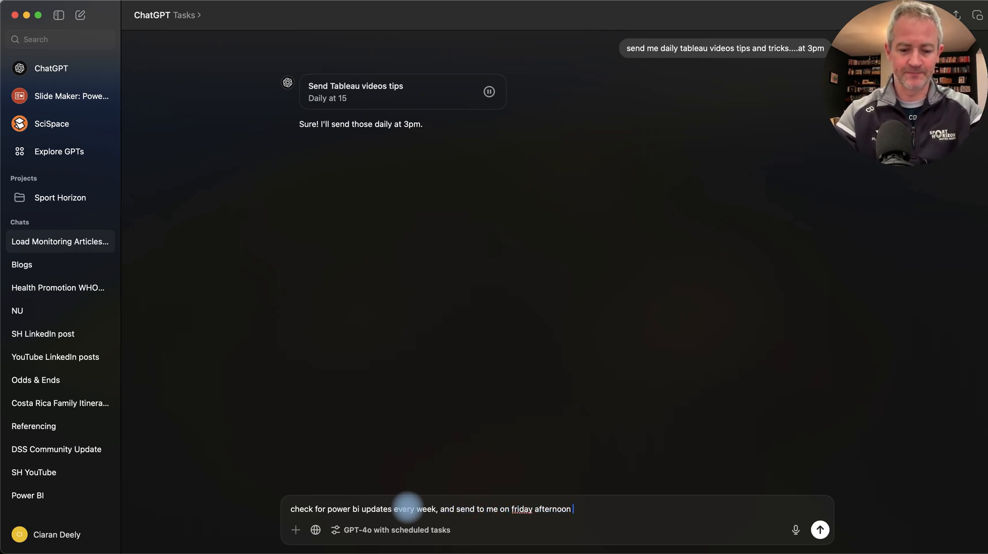
pyautogui.write('at')
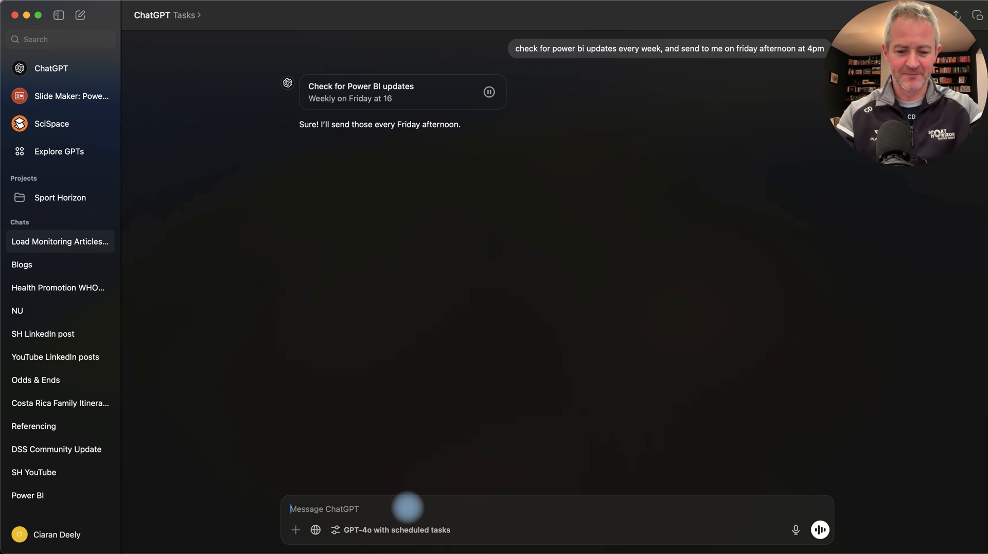
# Send a reminder request for Thursday 23 January 2025, 4pm, about the Sport Horizon Tableau Level 1 course
pyautogui.write('remind me on')
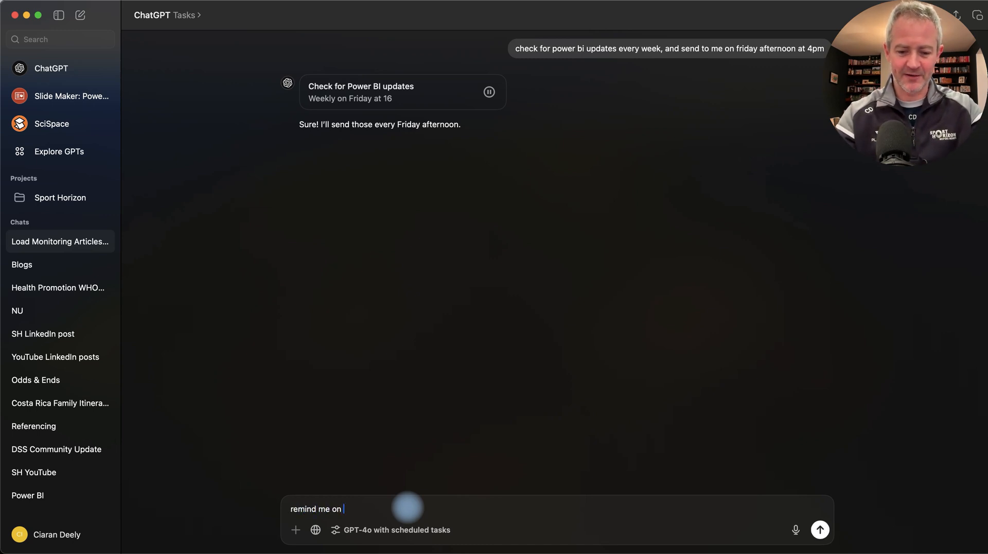
pyautogui.write('thursday the 23rd of')
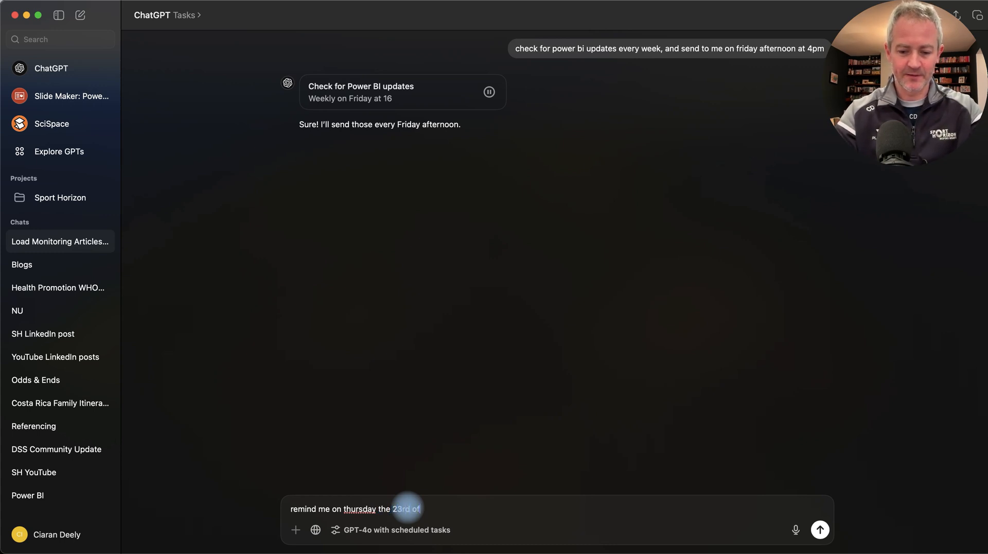
pyautogui.write('january 2025 of')
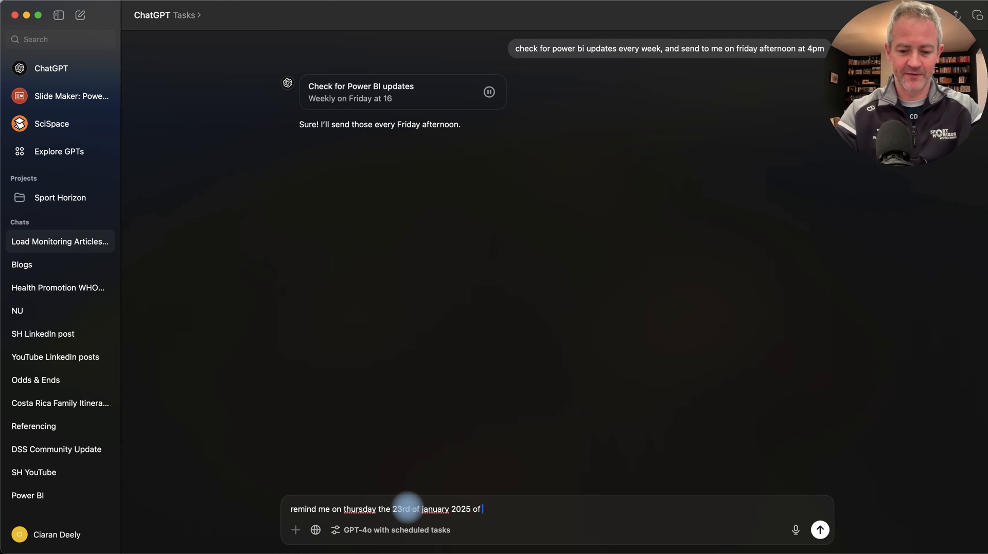
pyautogui.write("sport horizon's great new")
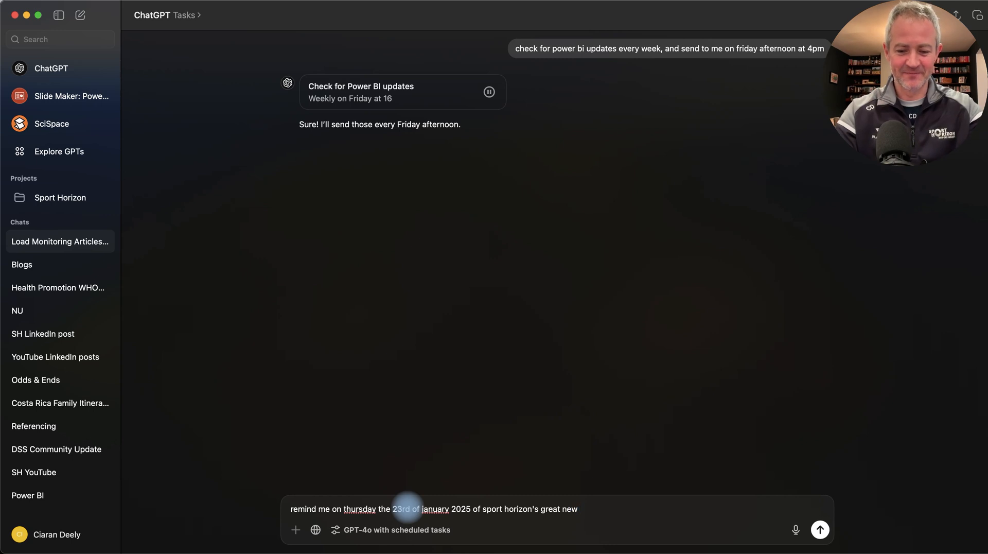
pyautogui.write('course- t')
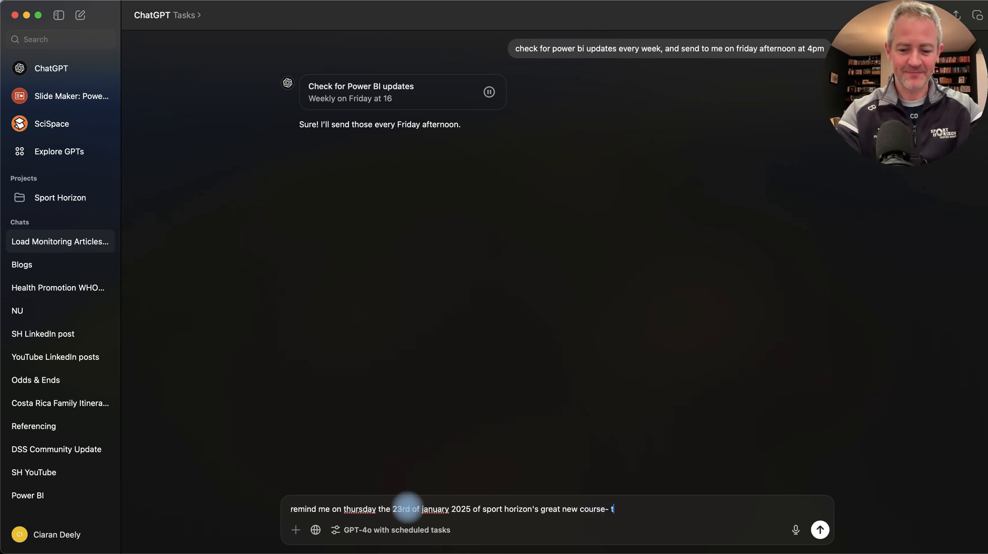
pyautogui.write('ableau for')
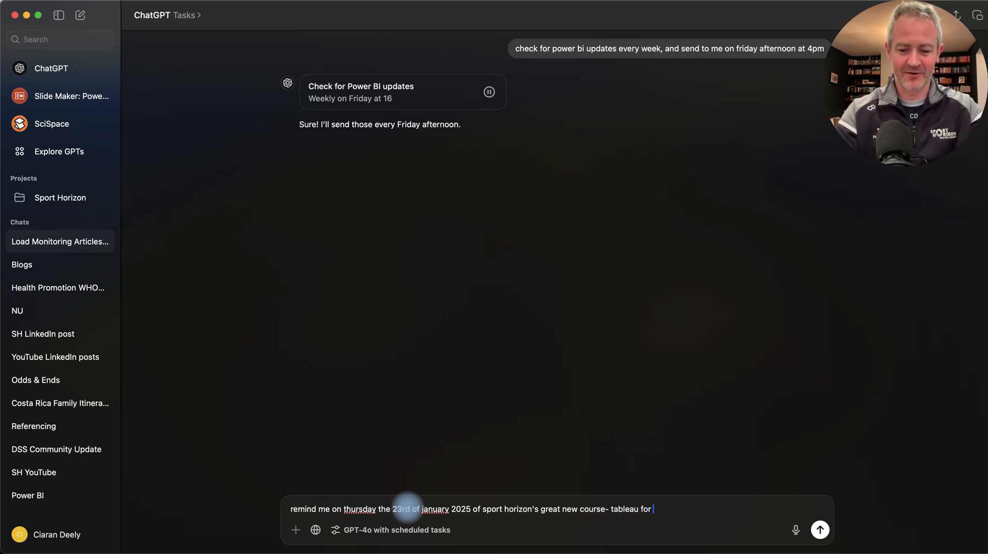
pyautogui.write('performance analysts -')
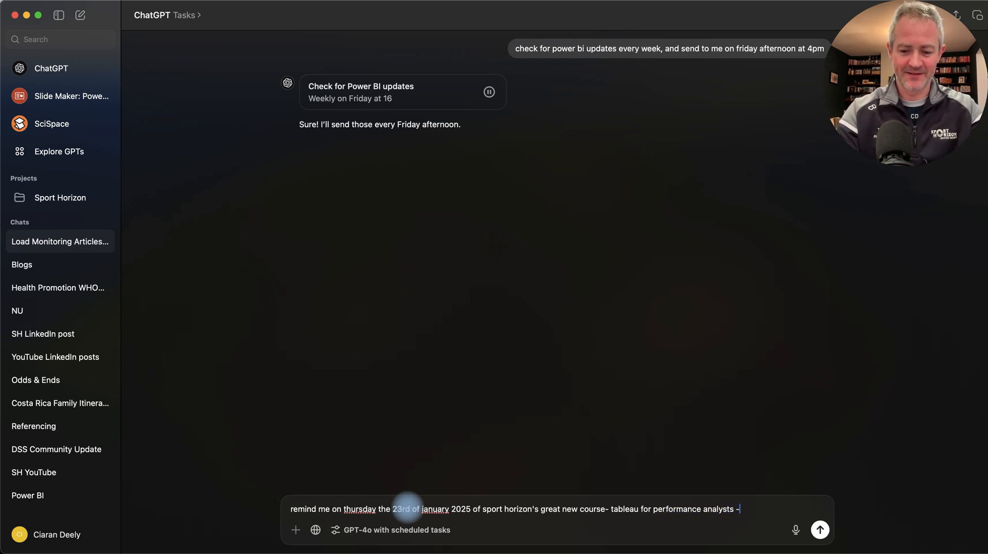
pyautogui.write('level 1 at 4pm GMT')
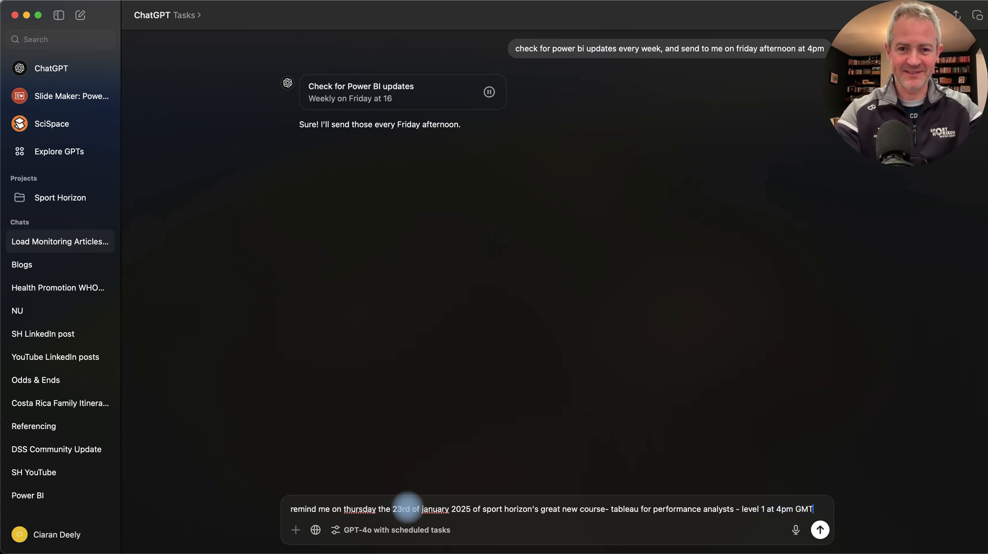
pyautogui.click(820, 529)
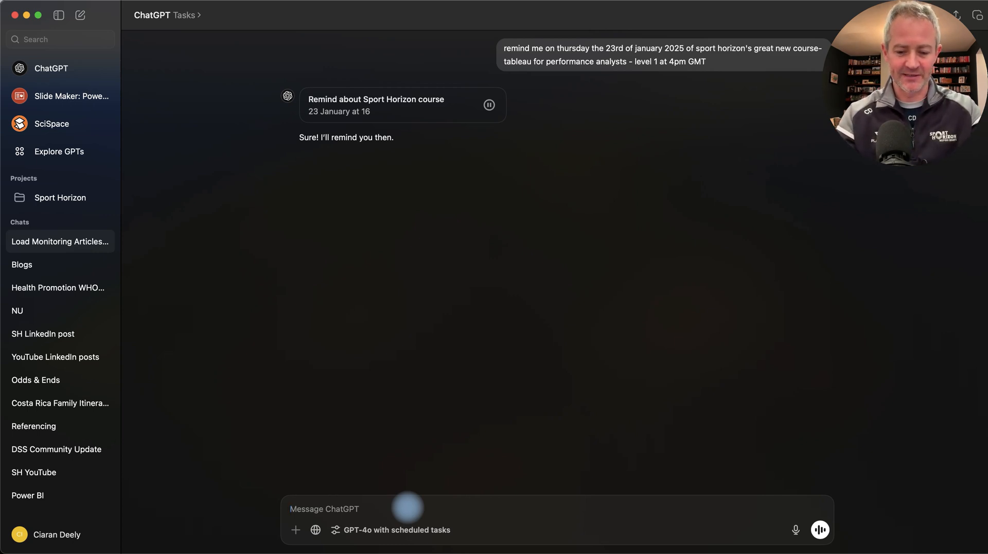
# Send a request for five easy, useful beginner Spanish phrases each morning
pyautogui.write('send me morning')
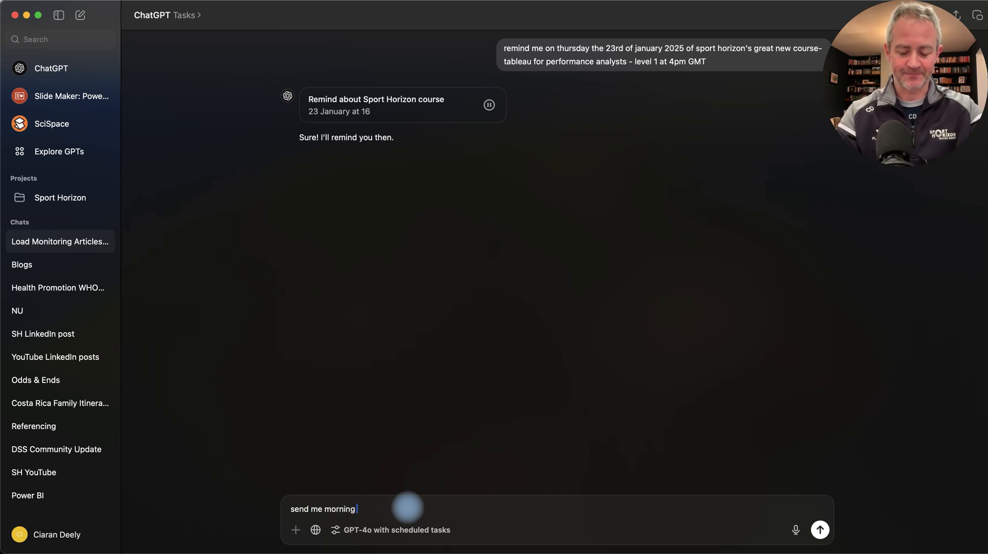
pyautogui.press('backspace')
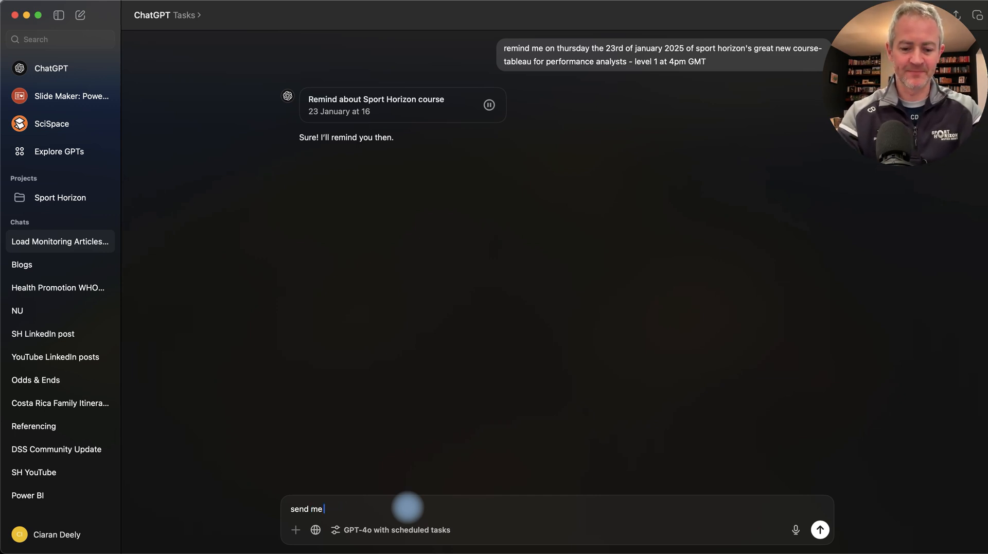
pyautogui.write('each morning 5')
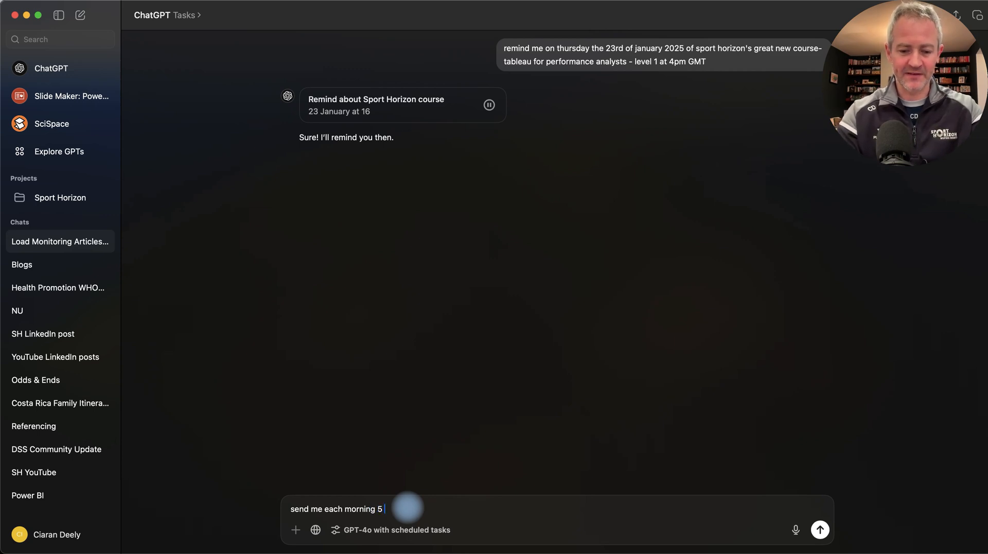
pyautogui.write('easy to learn a')
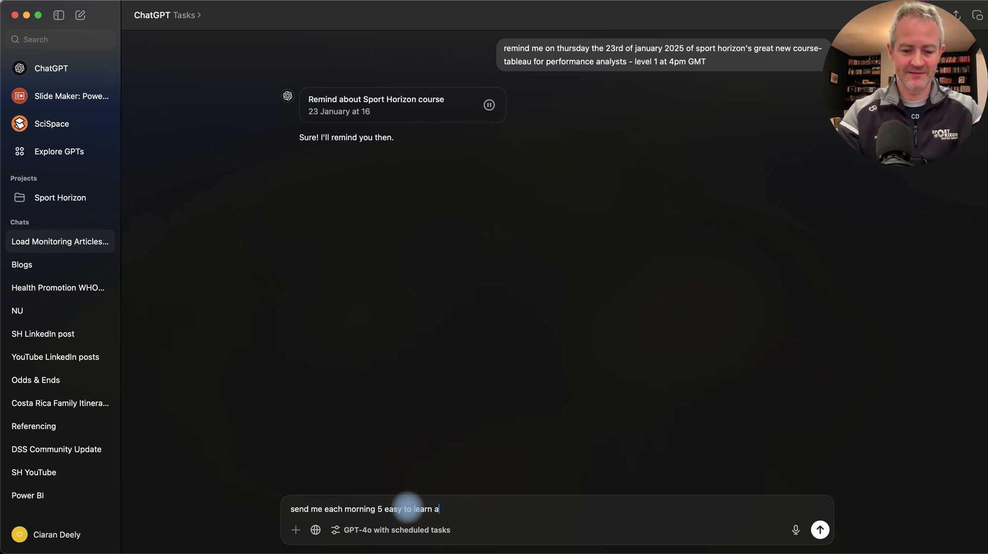
pyautogui.write('nd useful')
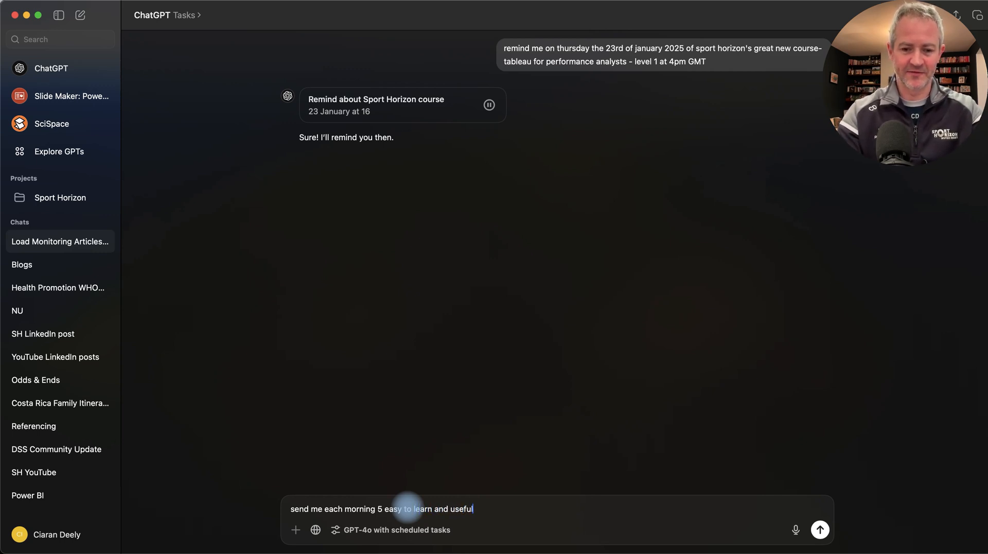
pyautogui.write('phrase')
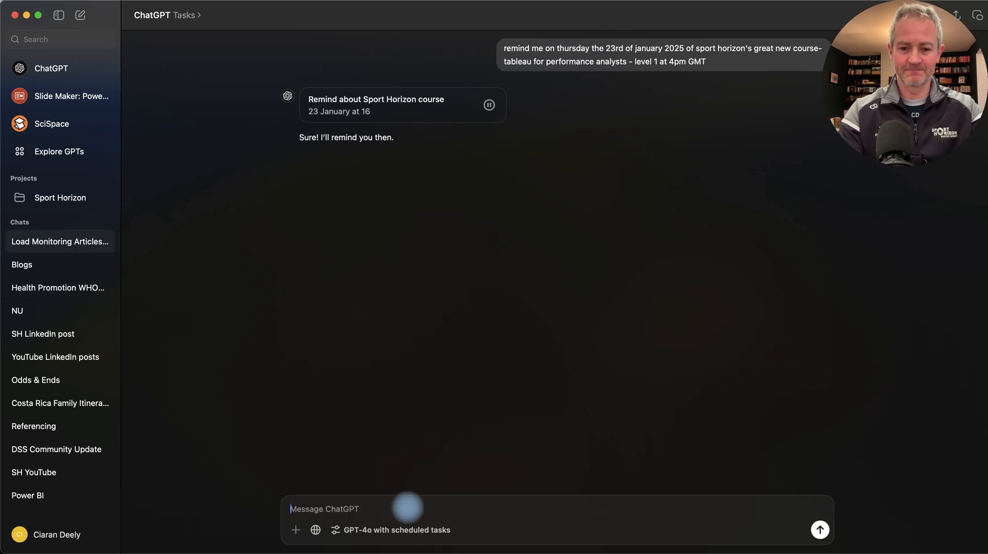
pyautogui.click(820, 530)
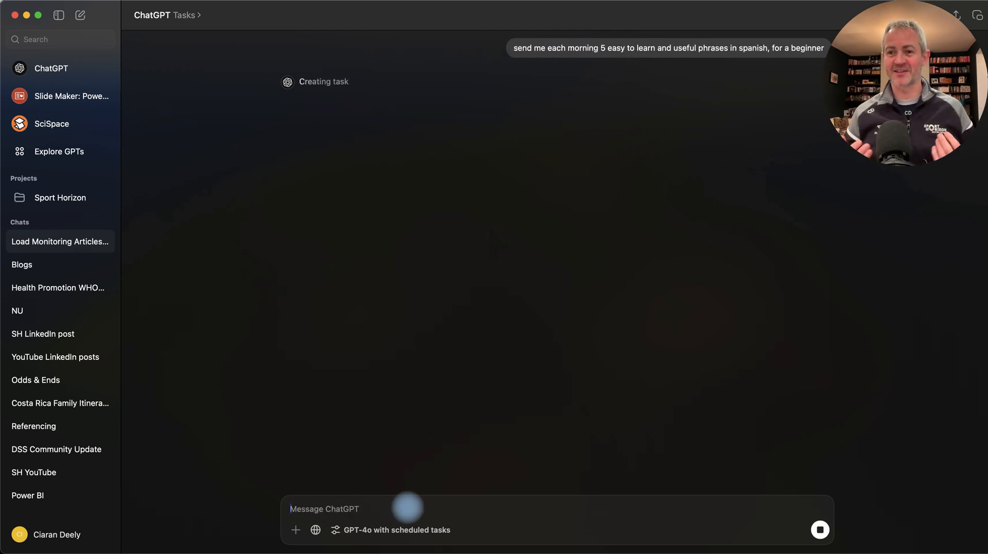